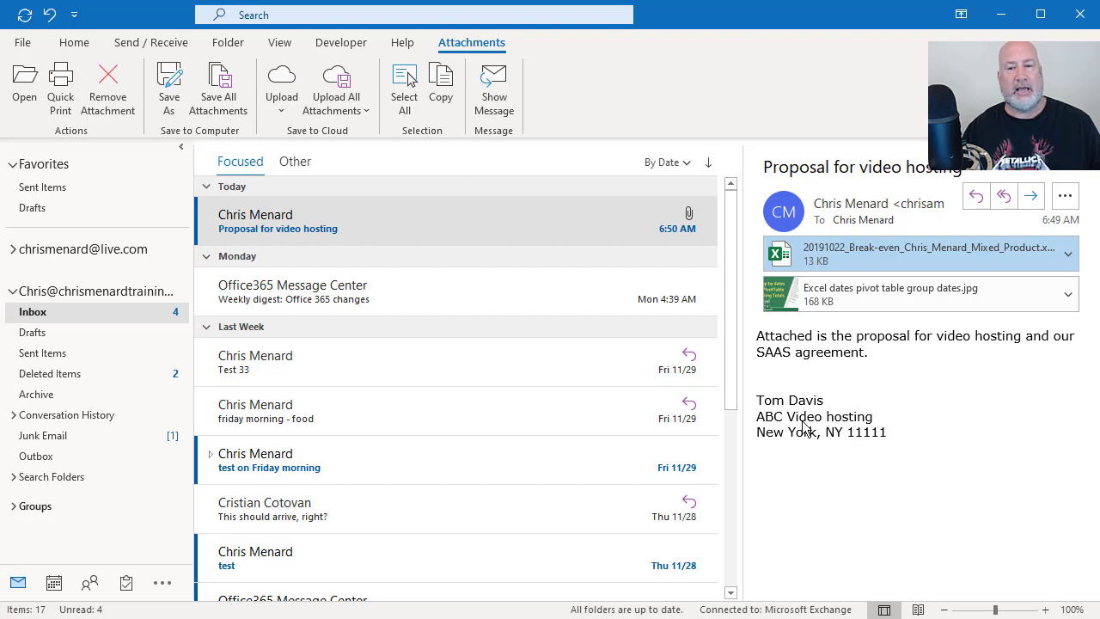
mouse_move(821, 428)
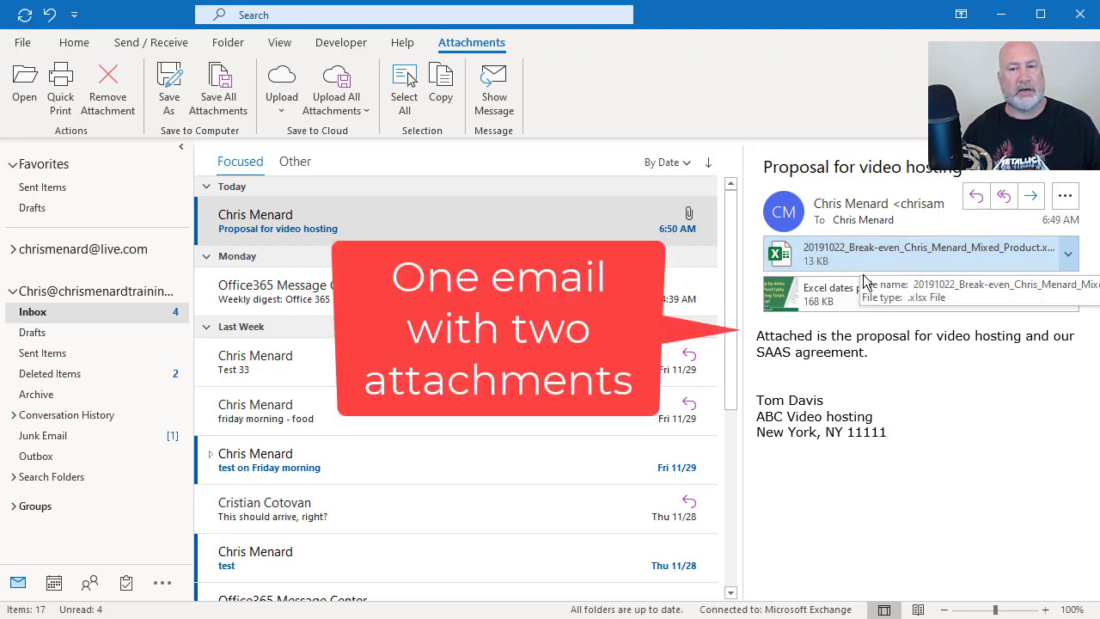
mouse_move(868, 295)
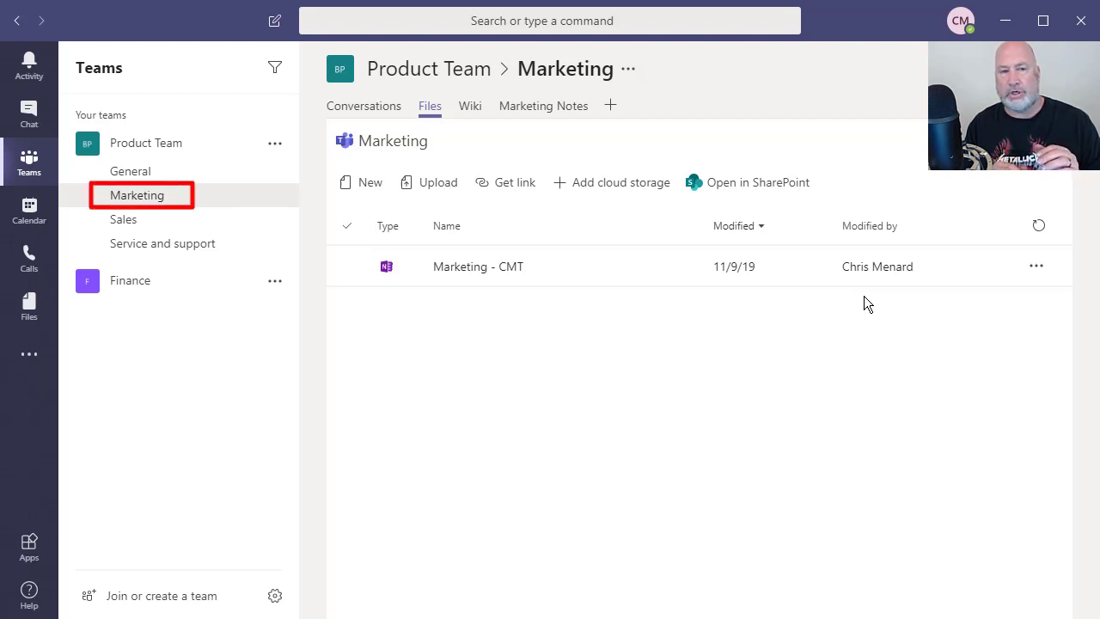
mouse_move(138, 196)
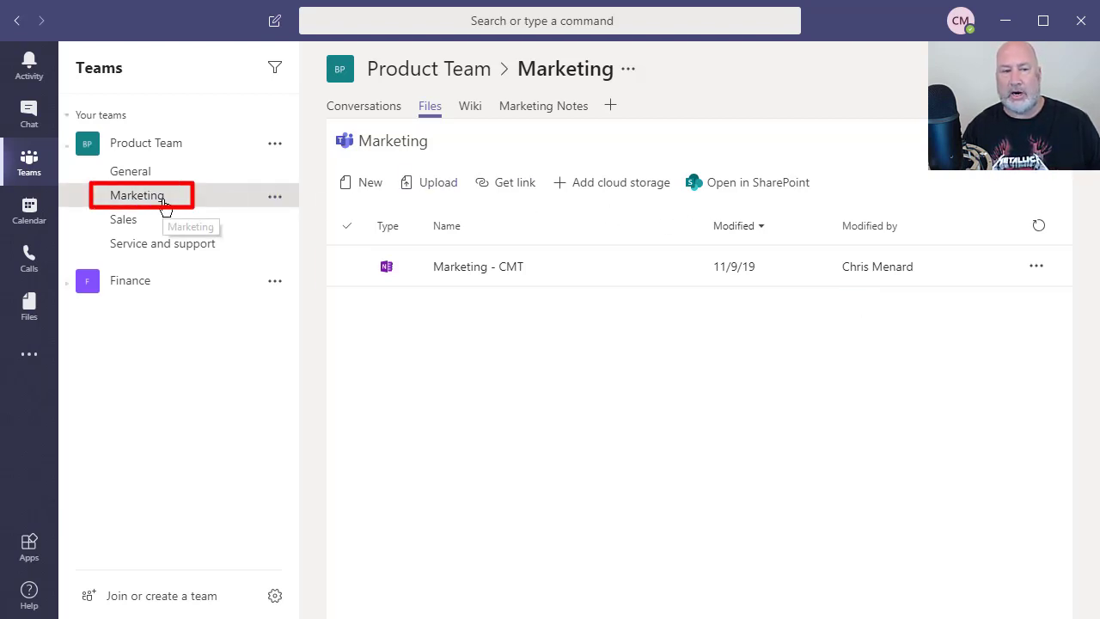
Look through the Marketing channel's conversation and files, which hold only the Marketing - CMT notebook
left_click(363, 105)
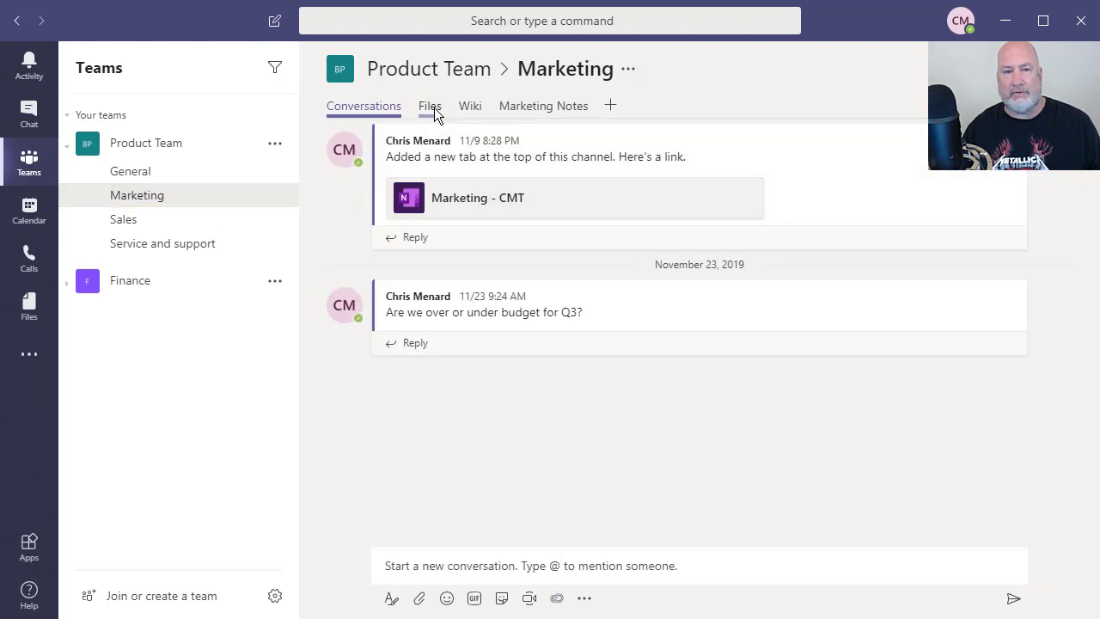
left_click(429, 105)
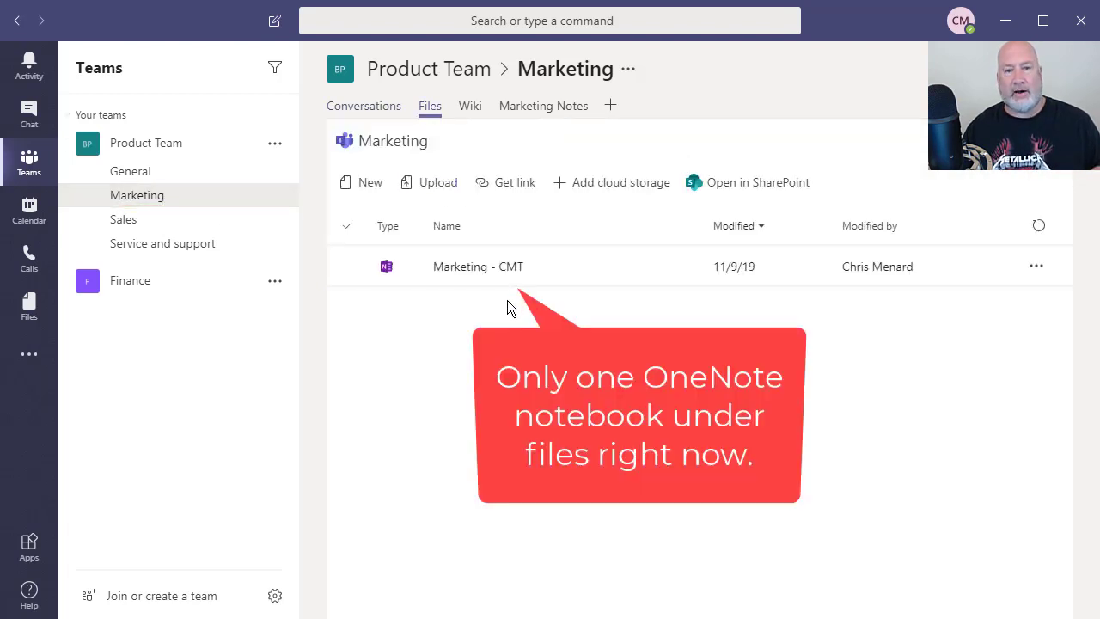
left_click(478, 265)
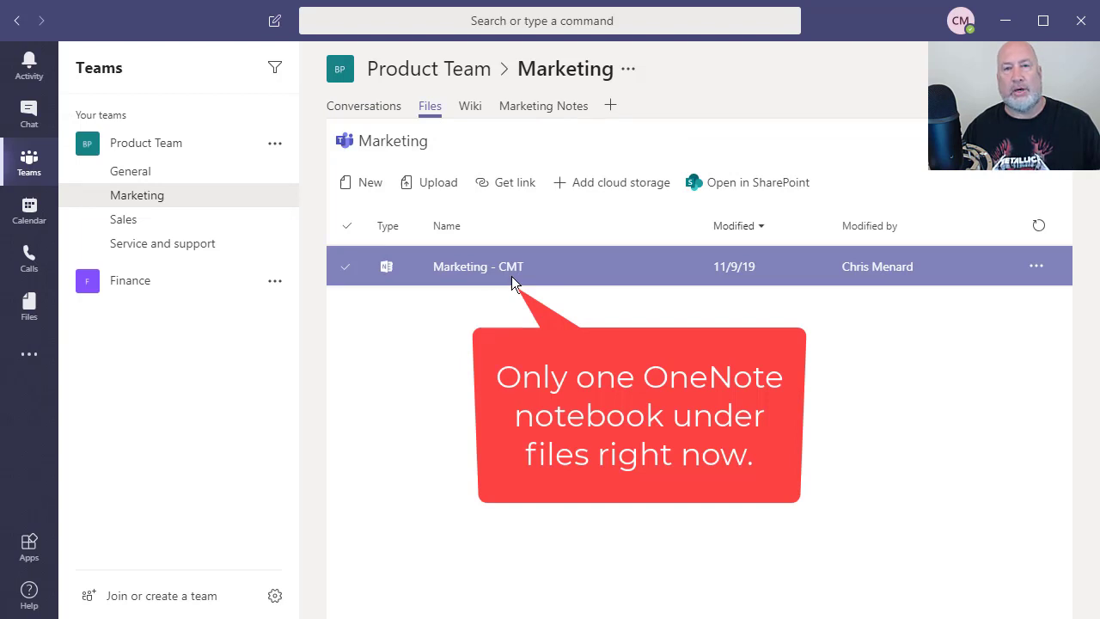
mouse_move(364, 241)
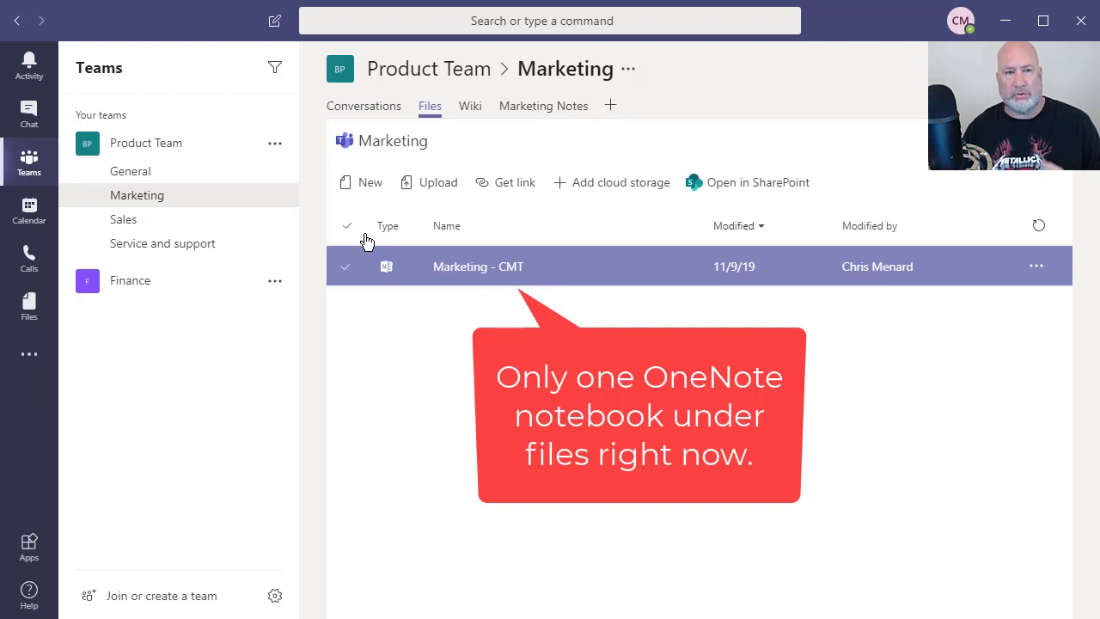
mouse_move(275, 196)
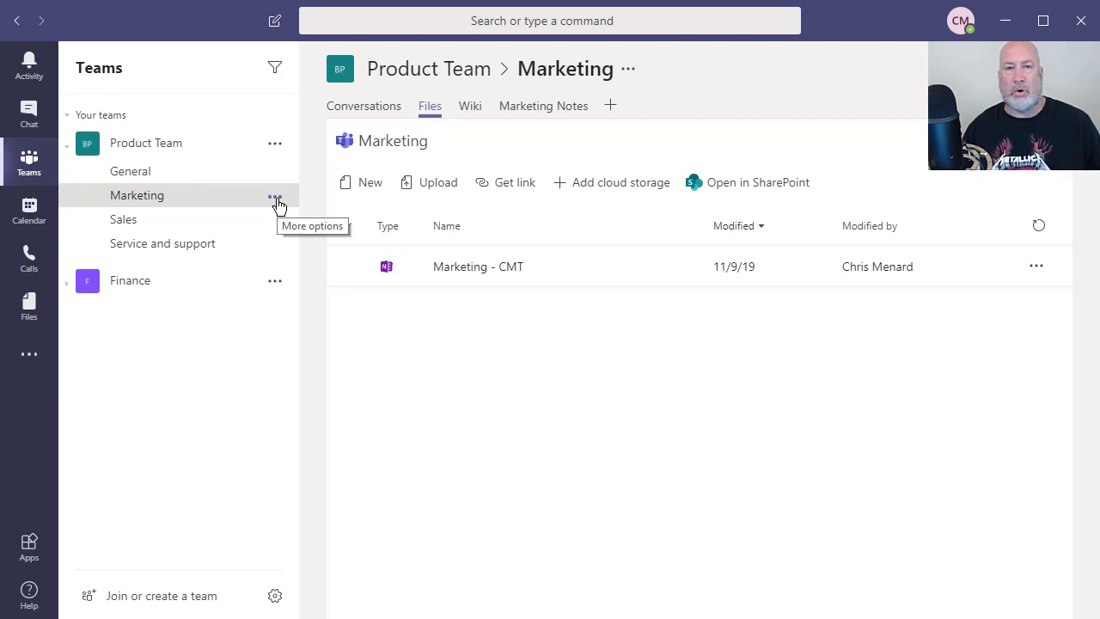
Get the Marketing channel's email address from its options and copy it
left_click(275, 196)
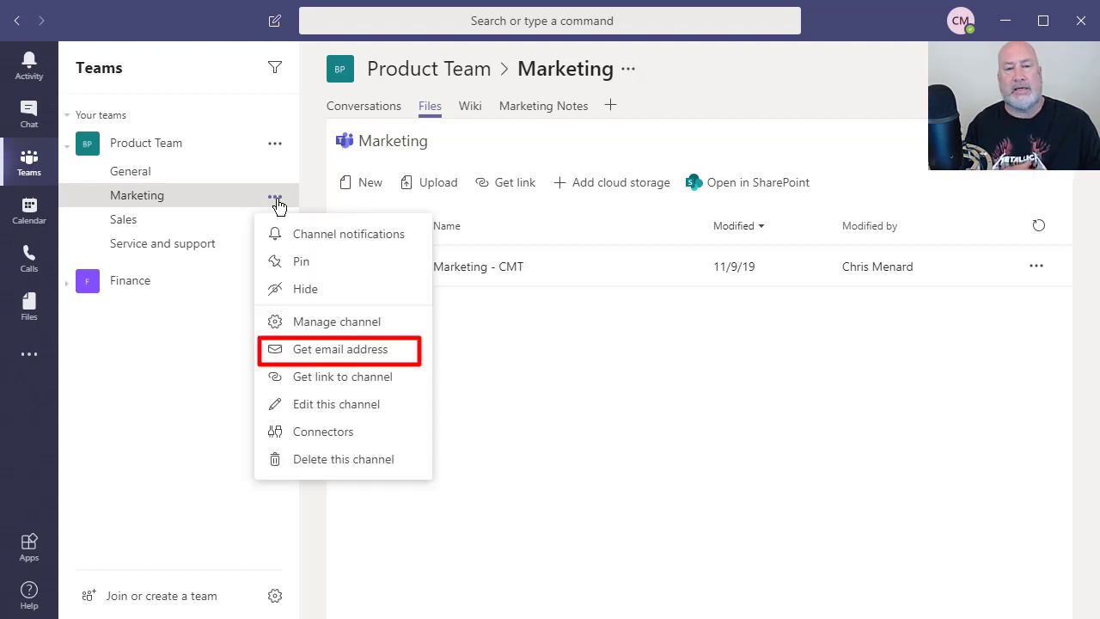
mouse_move(335, 349)
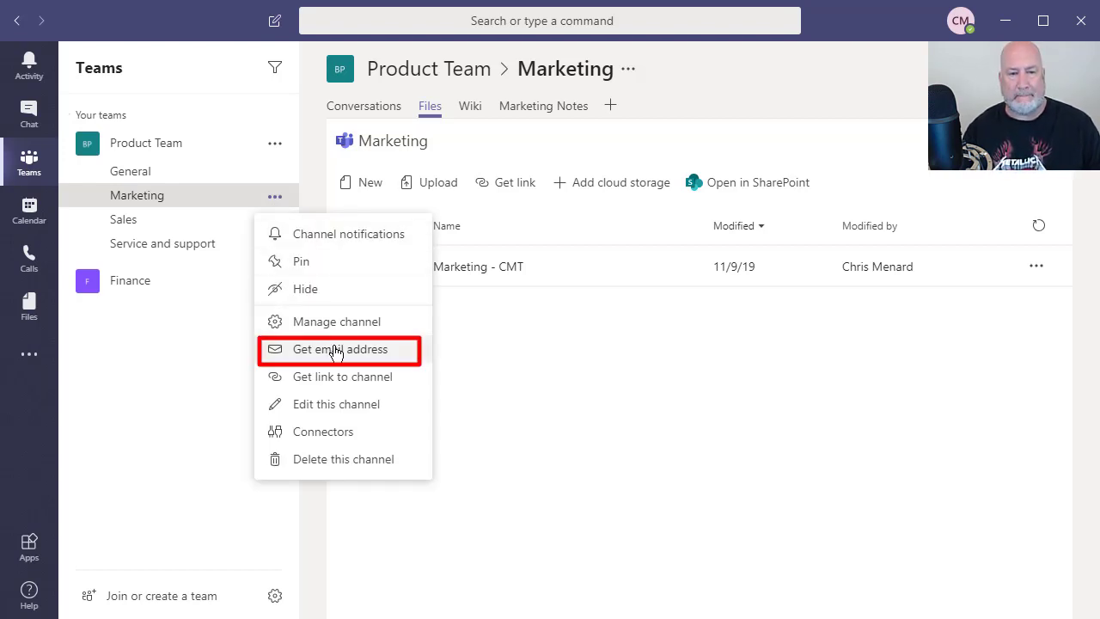
left_click(341, 349)
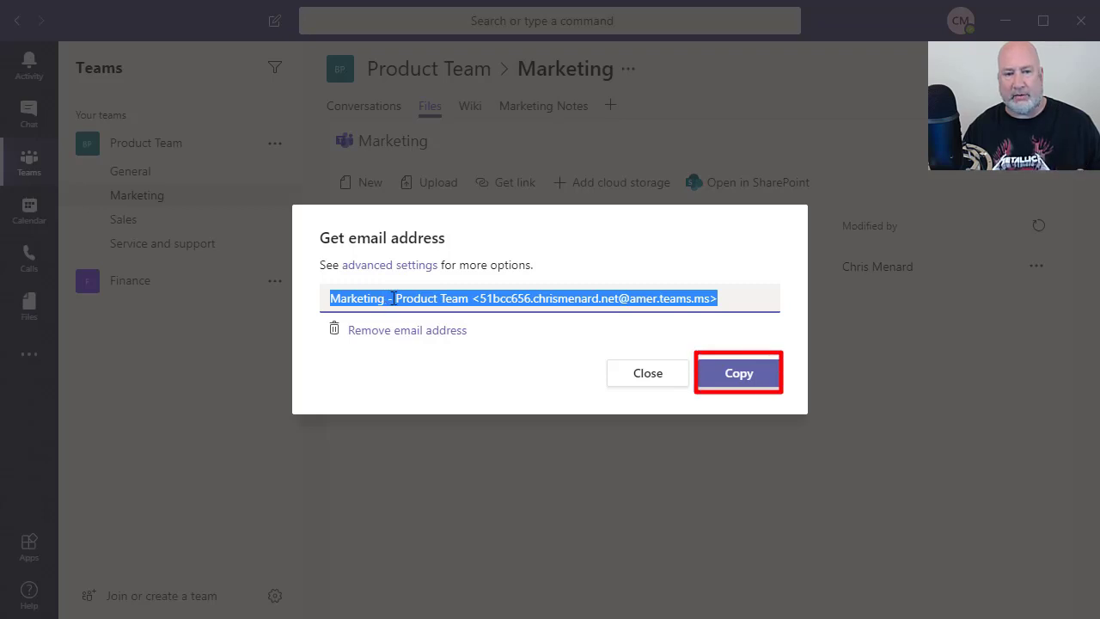
left_click(738, 371)
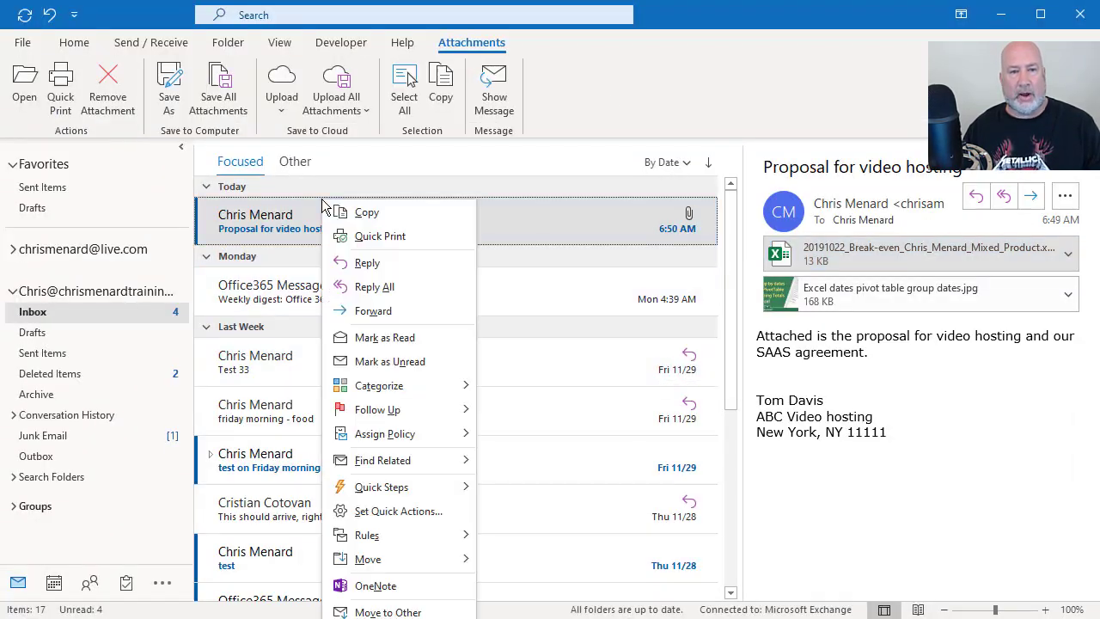
Forward the video hosting proposal email with both attachments to the Marketing channel address
left_click(385, 337)
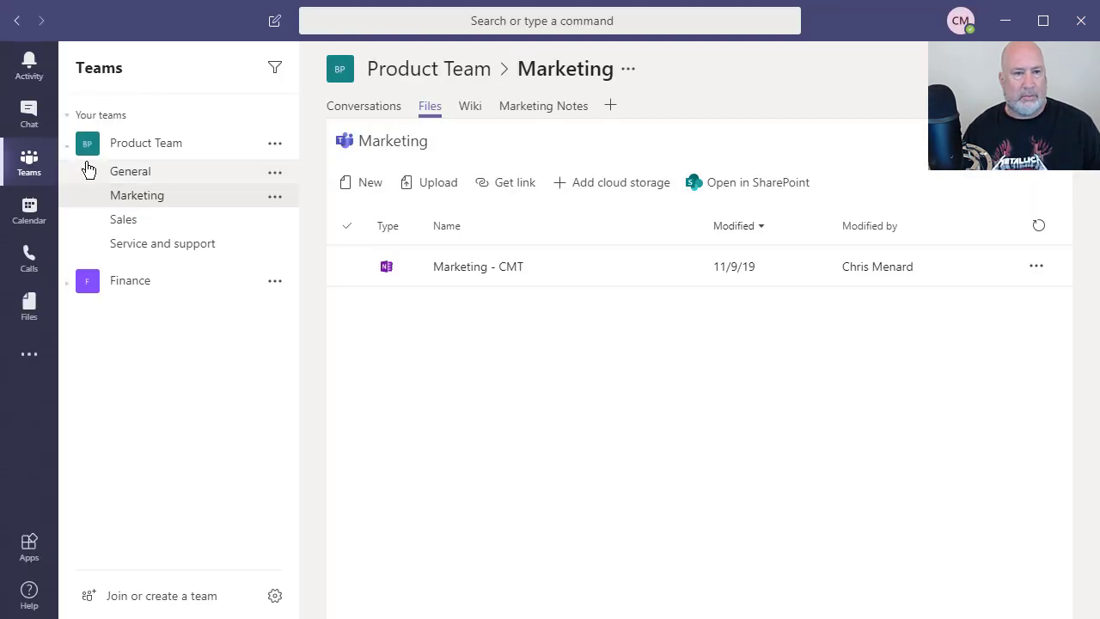
Find the FW: Proposal for video hosting post in Marketing's conversation, then check its files for the Email Messages folder
left_click(364, 104)
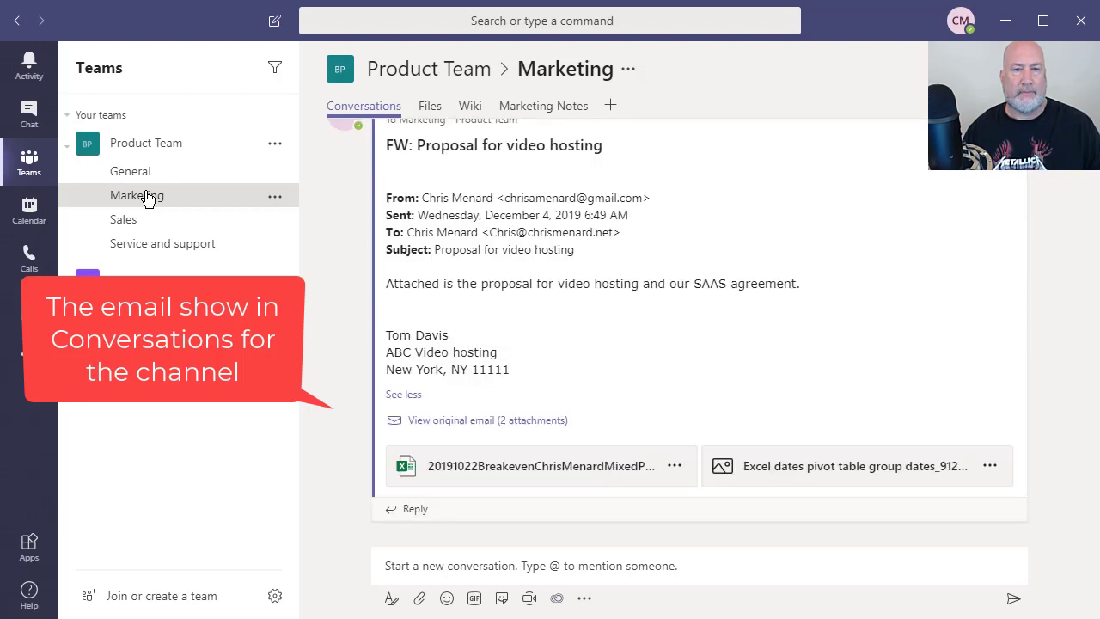
scroll("up", 3)
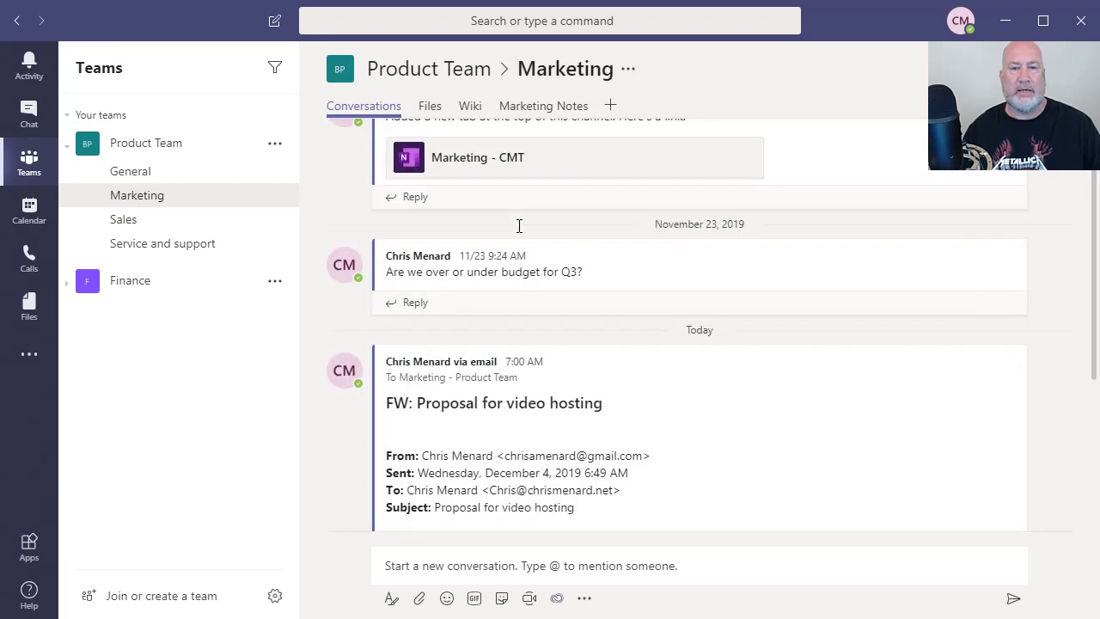
scroll("down", 3)
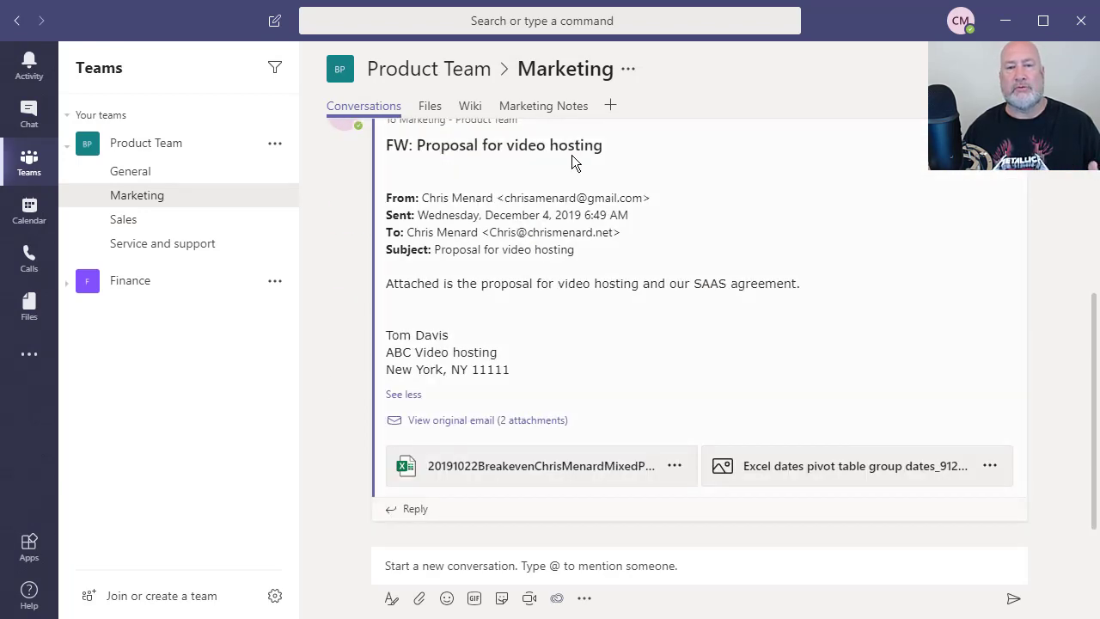
mouse_move(423, 333)
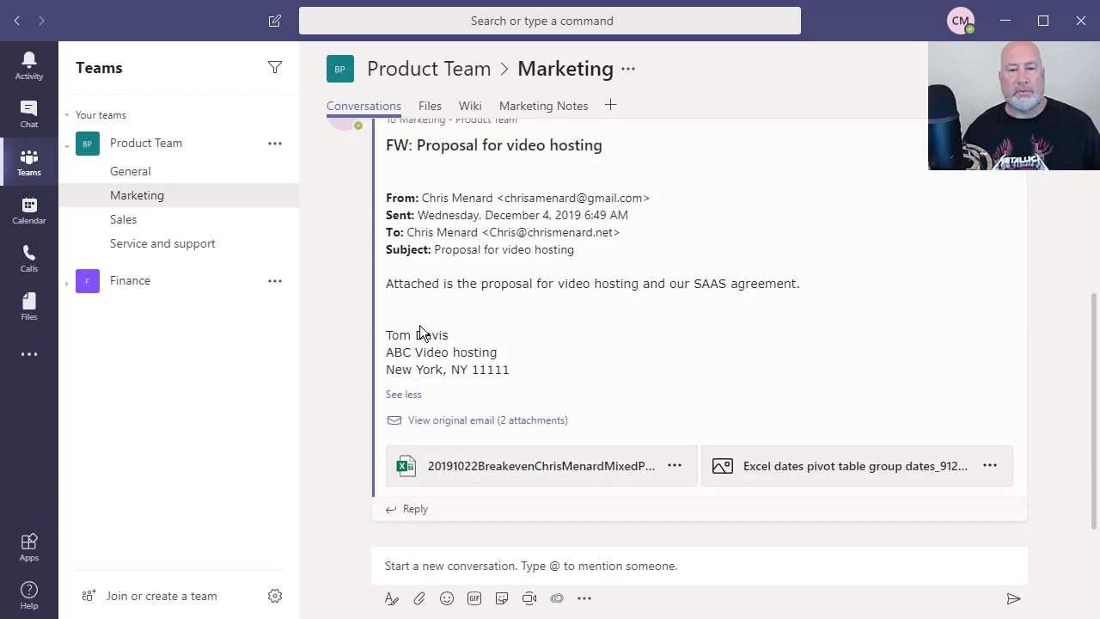
mouse_move(805, 466)
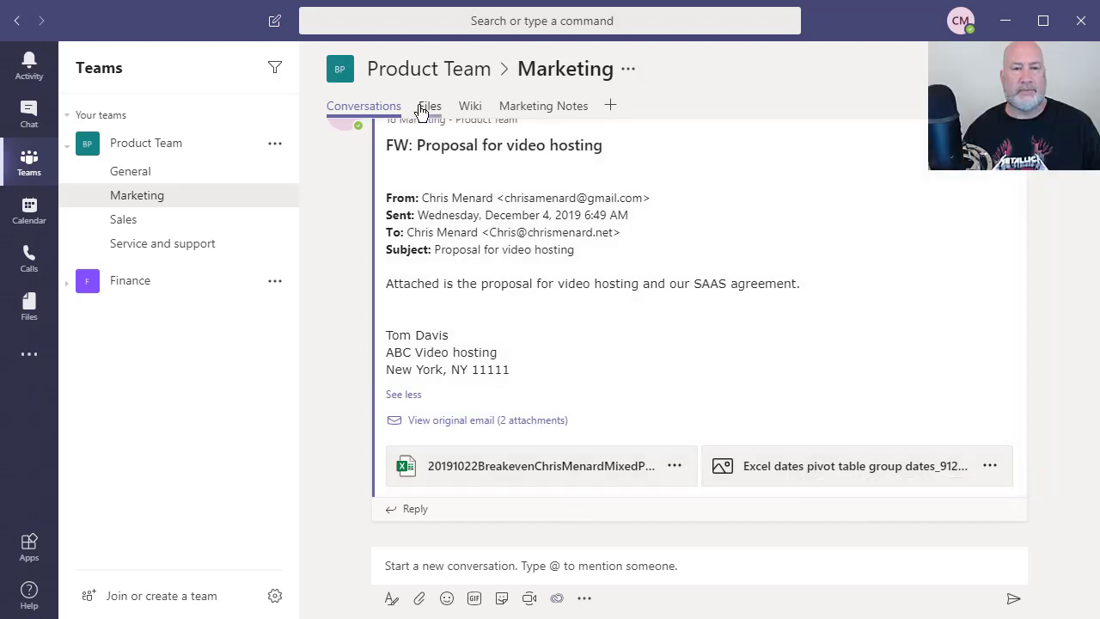
left_click(428, 105)
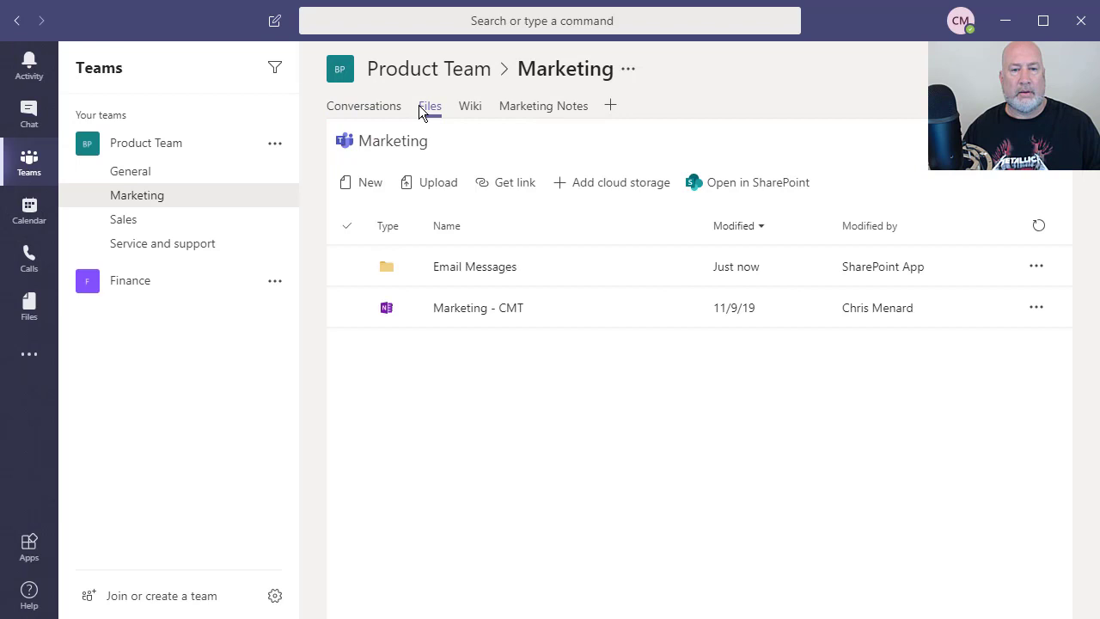
View the .eml, Excel and image files in the Email Messages folder, then return to the conversation
left_click(478, 307)
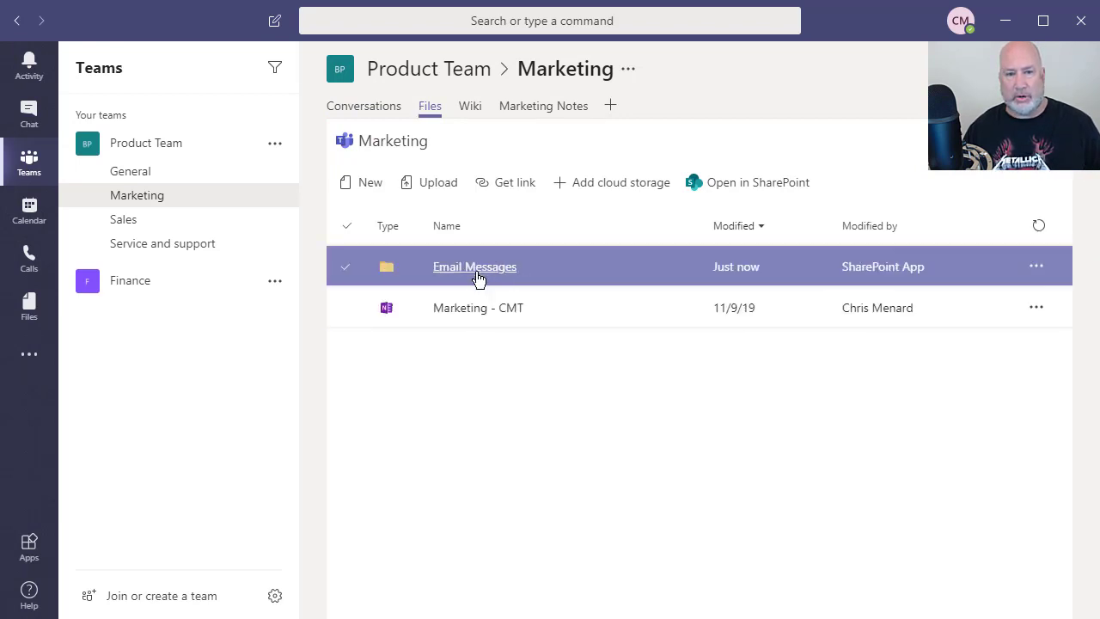
mouse_move(492, 275)
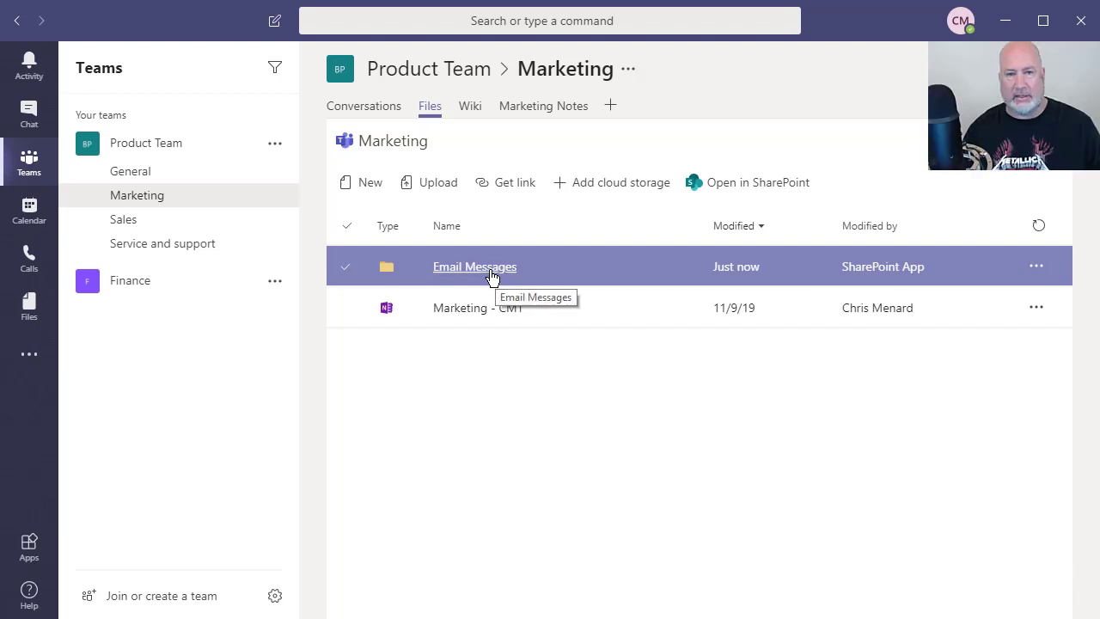
left_click(474, 267)
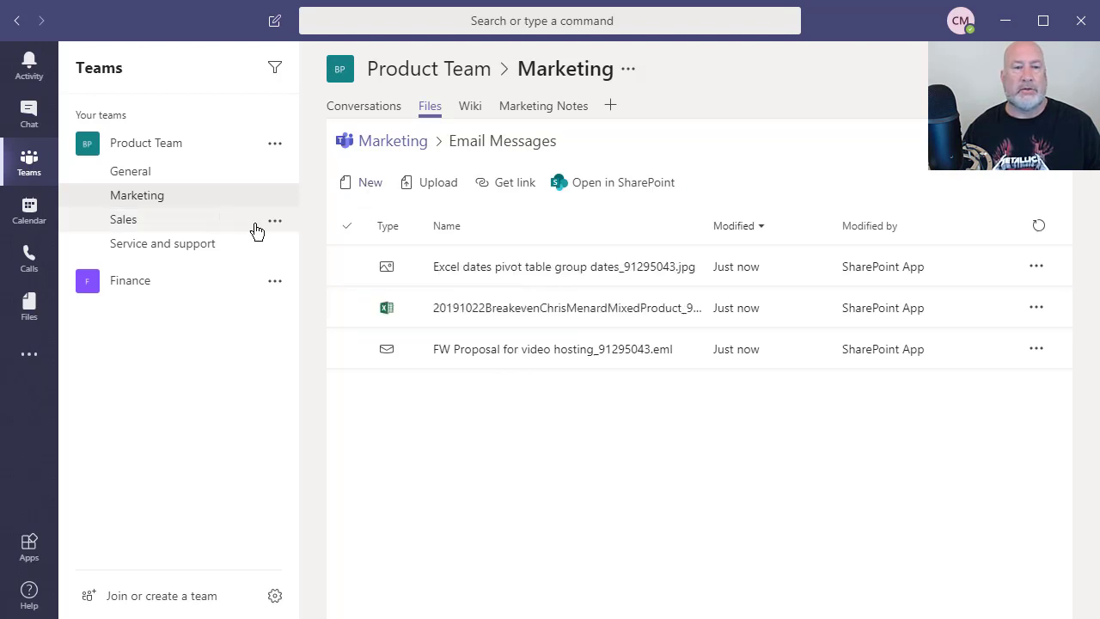
left_click(365, 105)
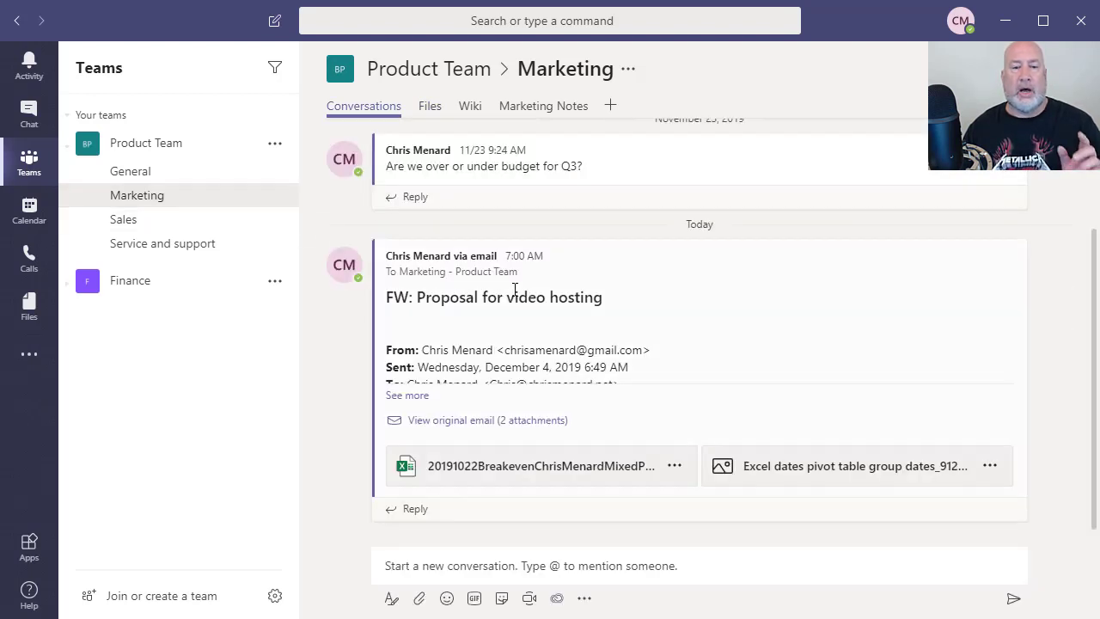
mouse_move(592, 289)
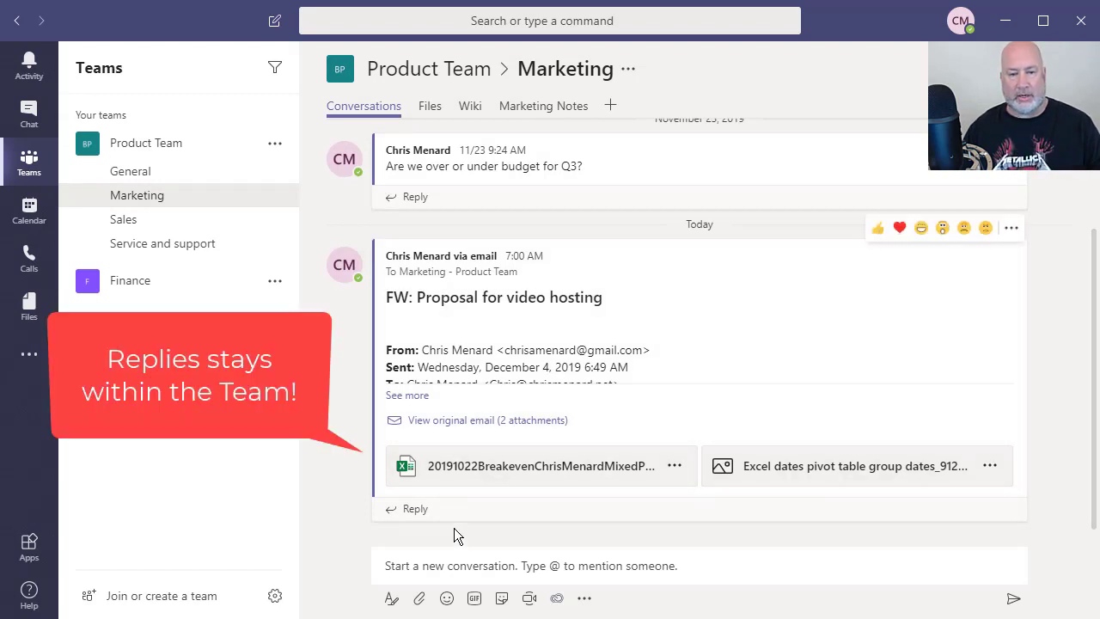
Reply 'This looks good.' under the forwarded proposal email in Marketing
left_click(415, 508)
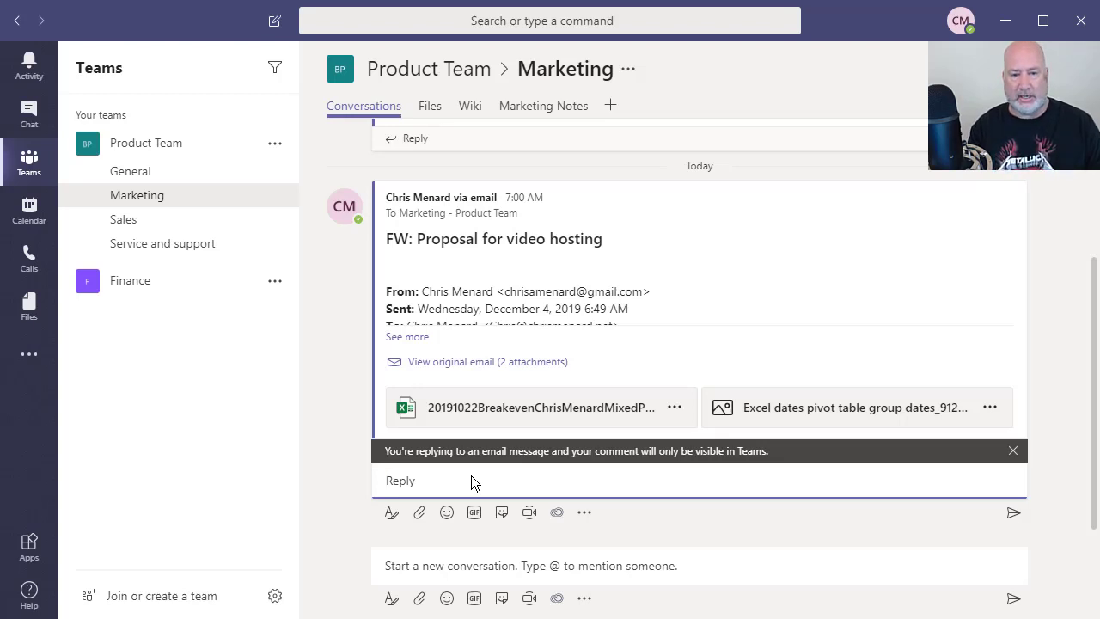
type("This")
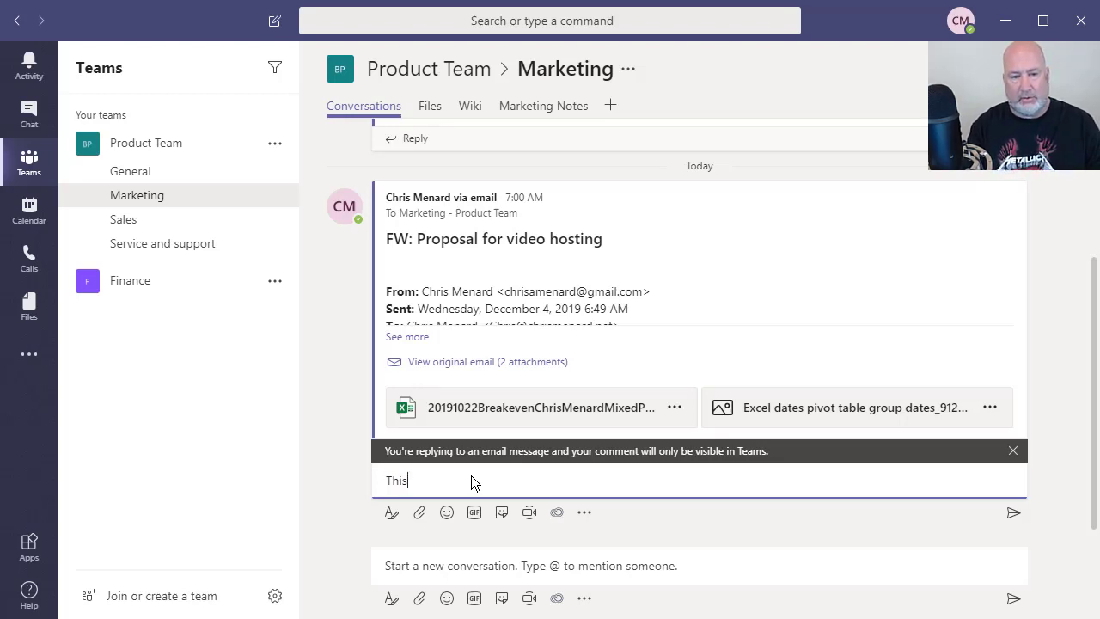
type("looks good")
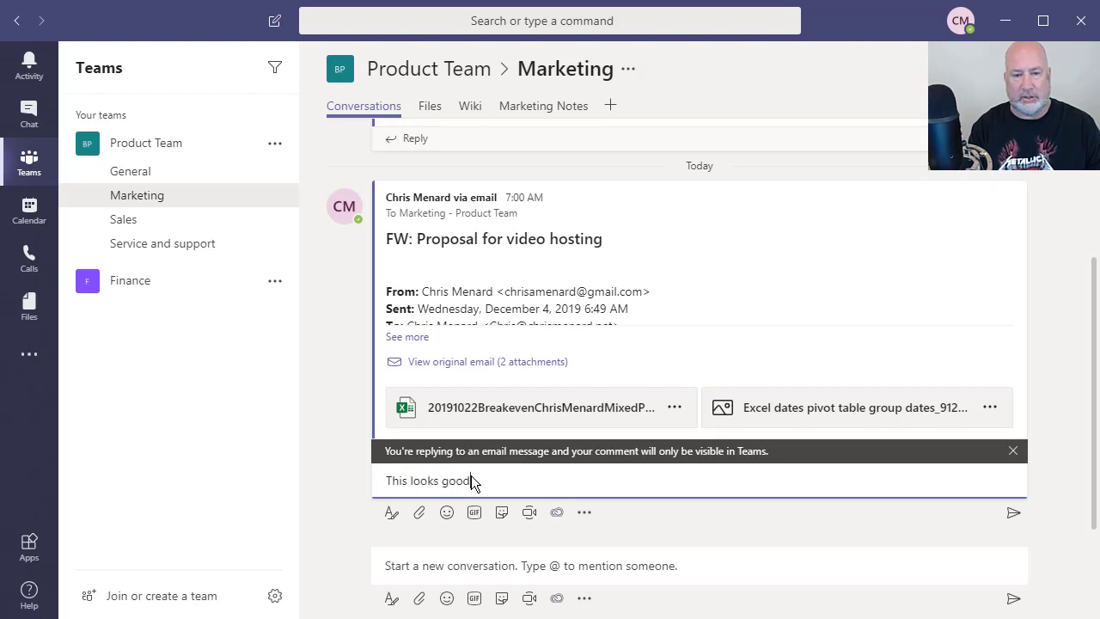
left_click(1014, 512)
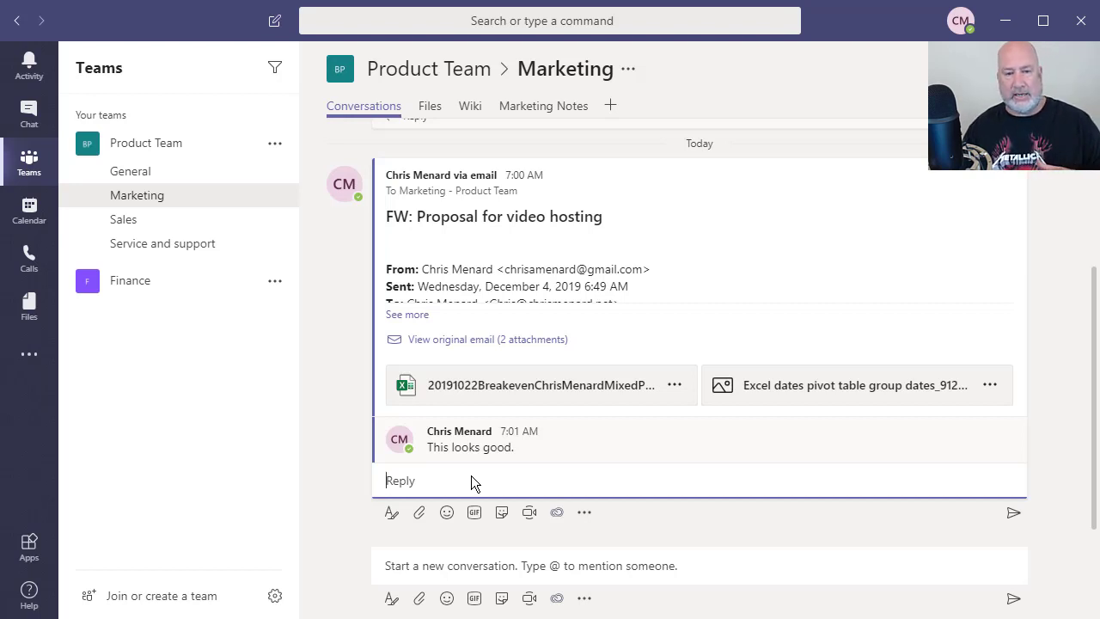
mouse_move(221, 295)
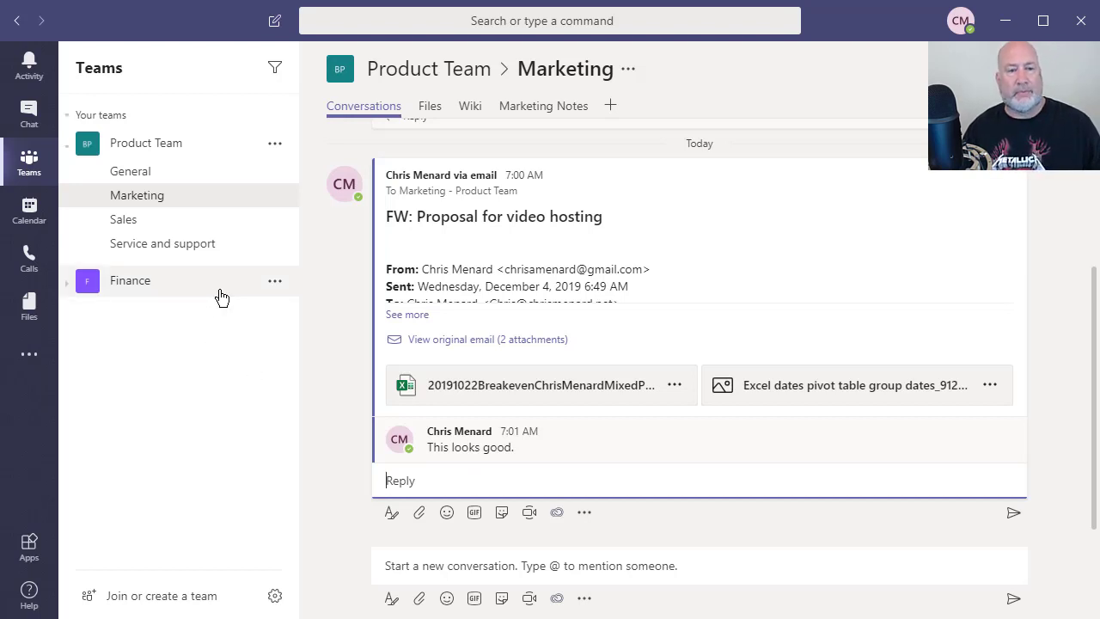
Expand the Finance team's six channels and show the Accounts Payable channel's options
left_click(131, 280)
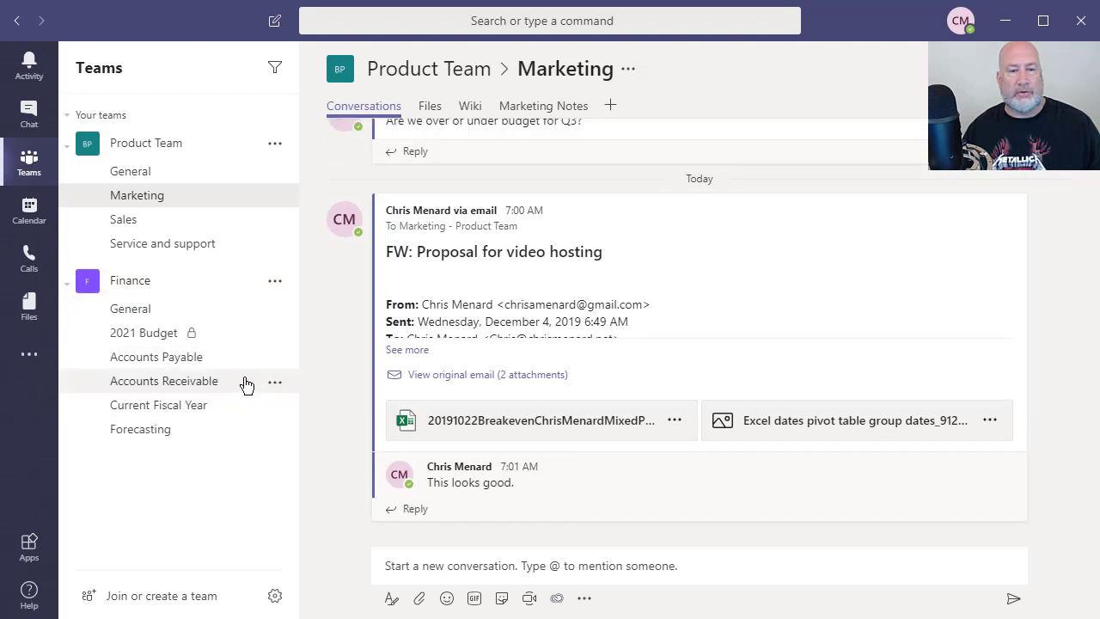
mouse_move(273, 359)
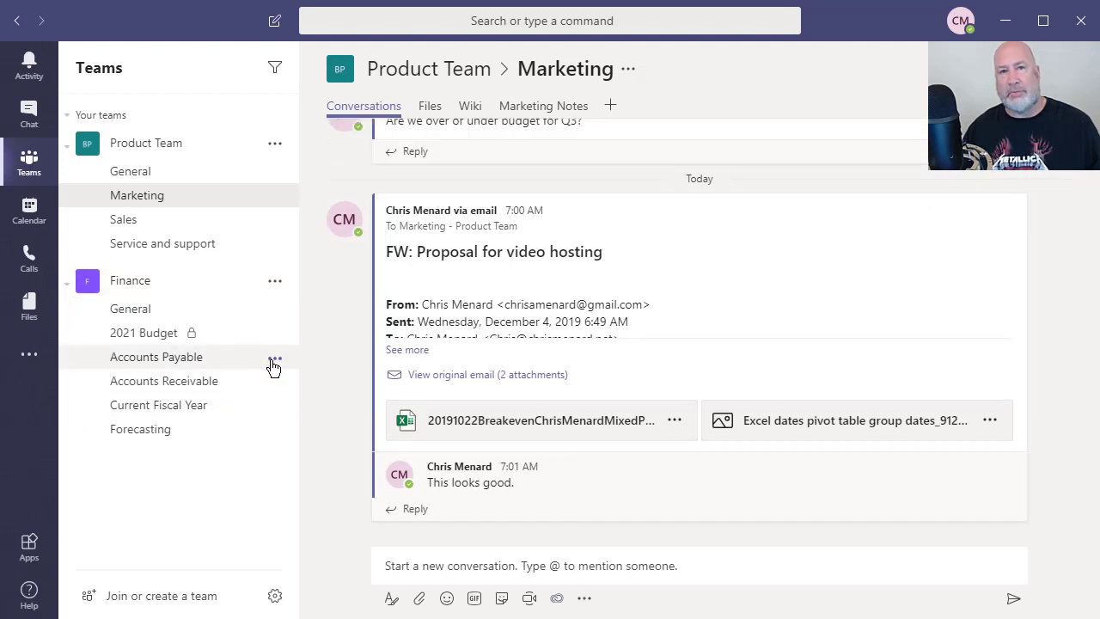
left_click(275, 356)
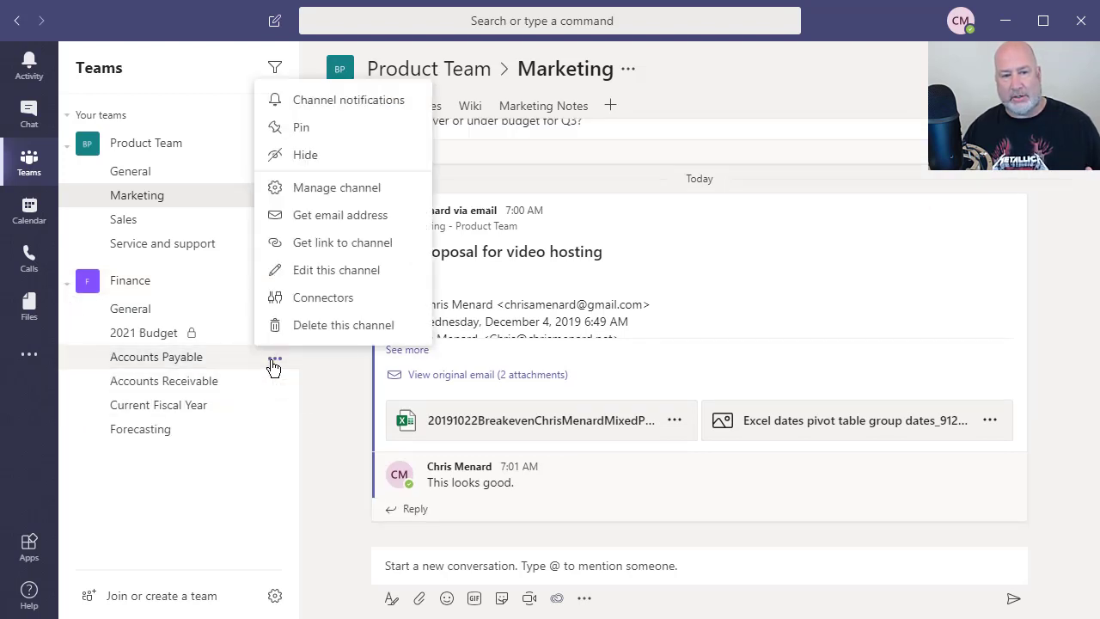
mouse_move(341, 215)
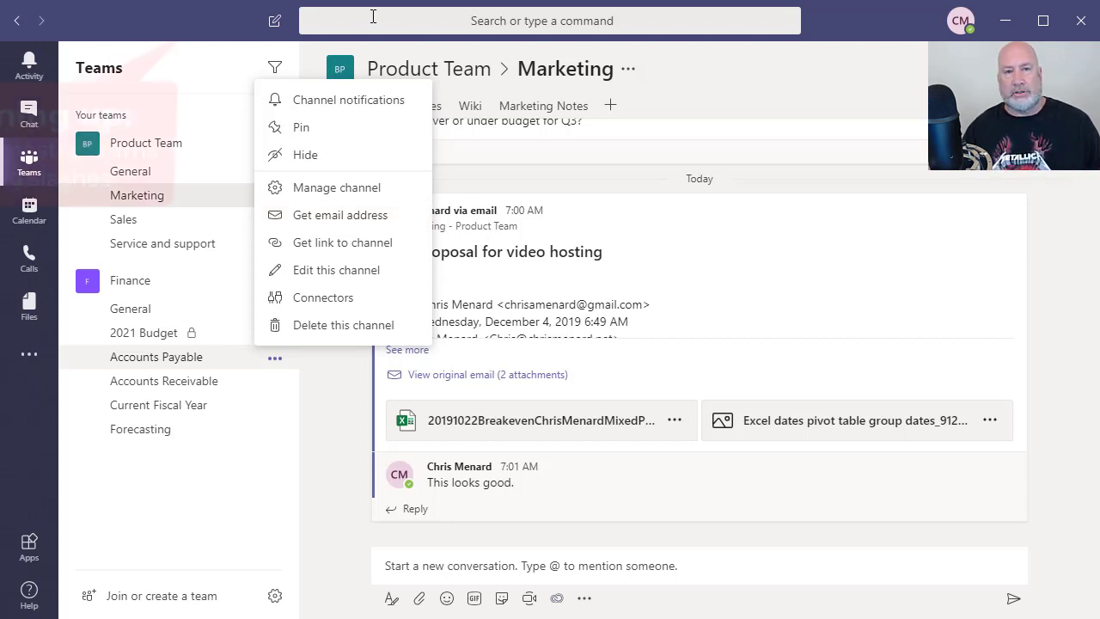
Send 'Hello' to a colleague with the /chat command and view it in the one-on-one chat
left_click(541, 20)
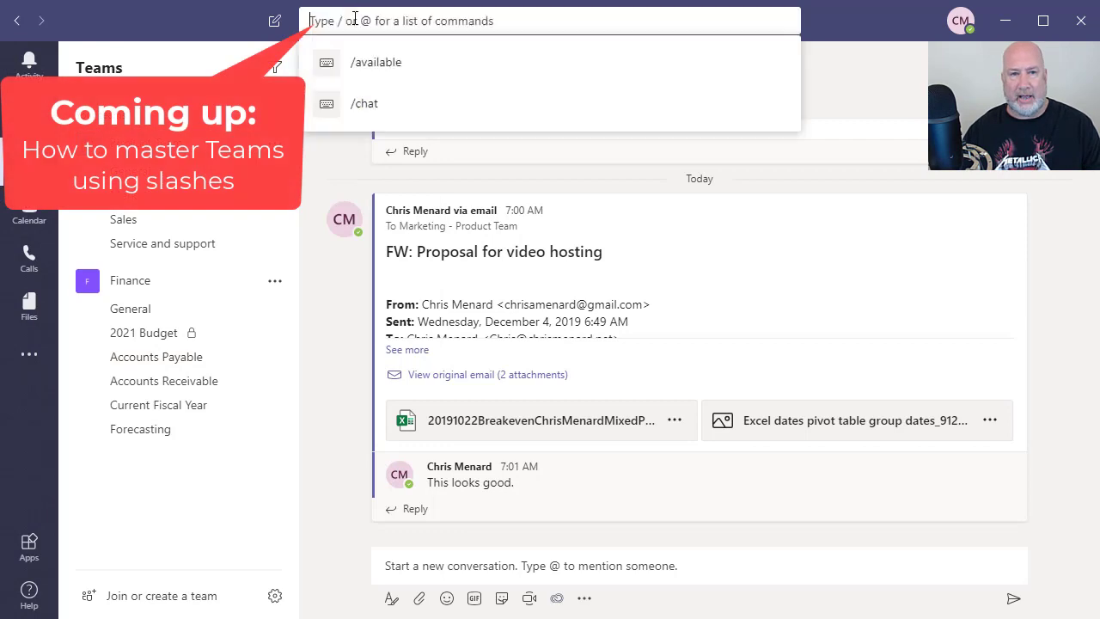
type("/")
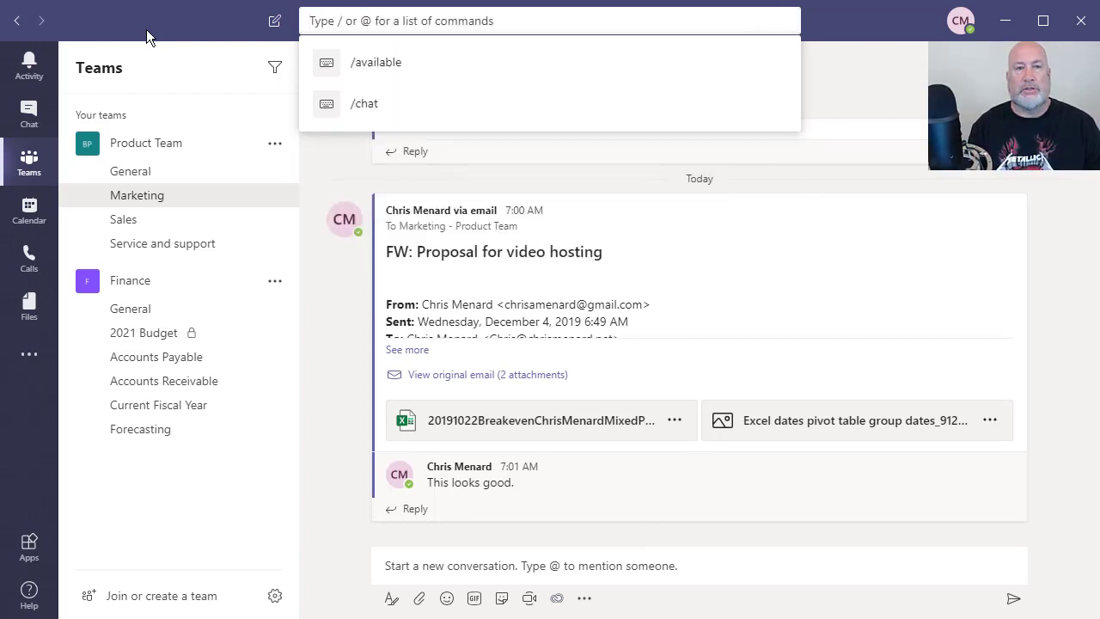
left_click(364, 103)
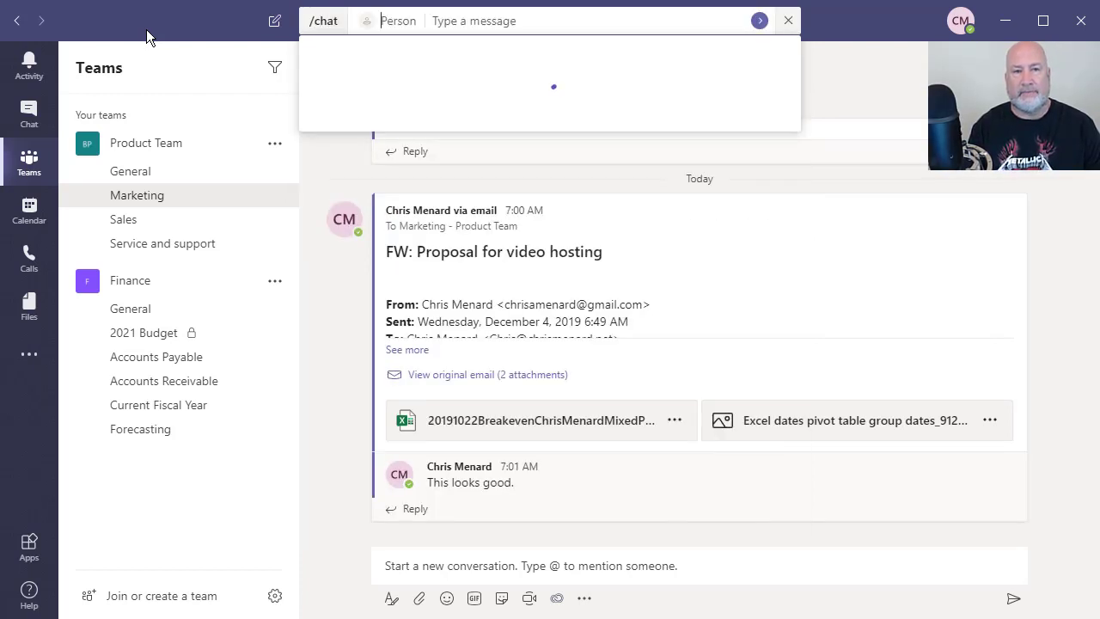
type("c")
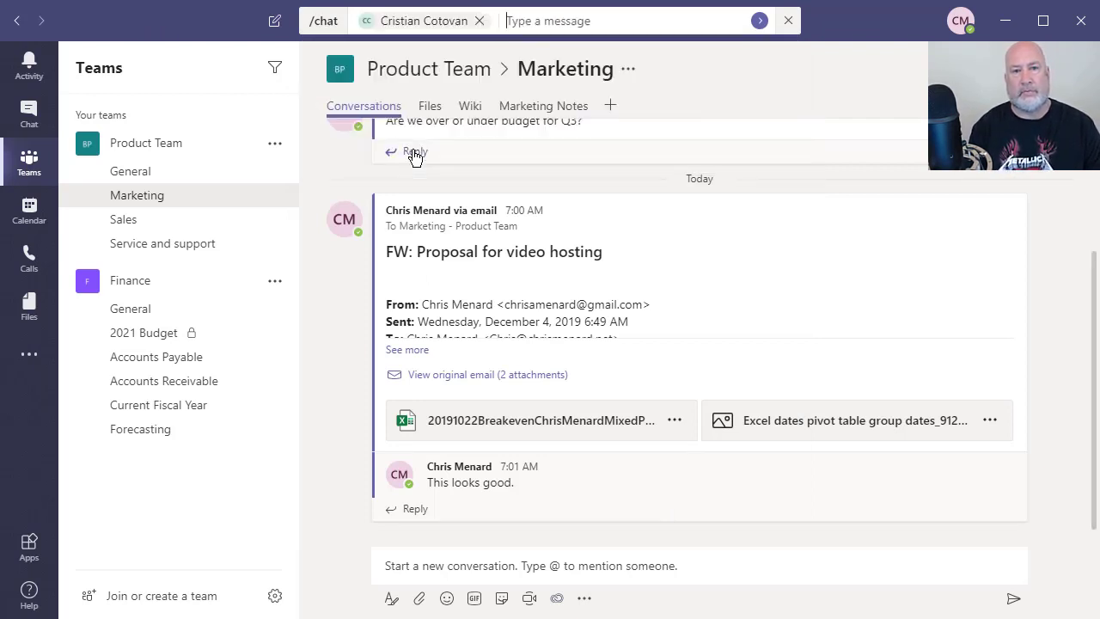
key("Return")
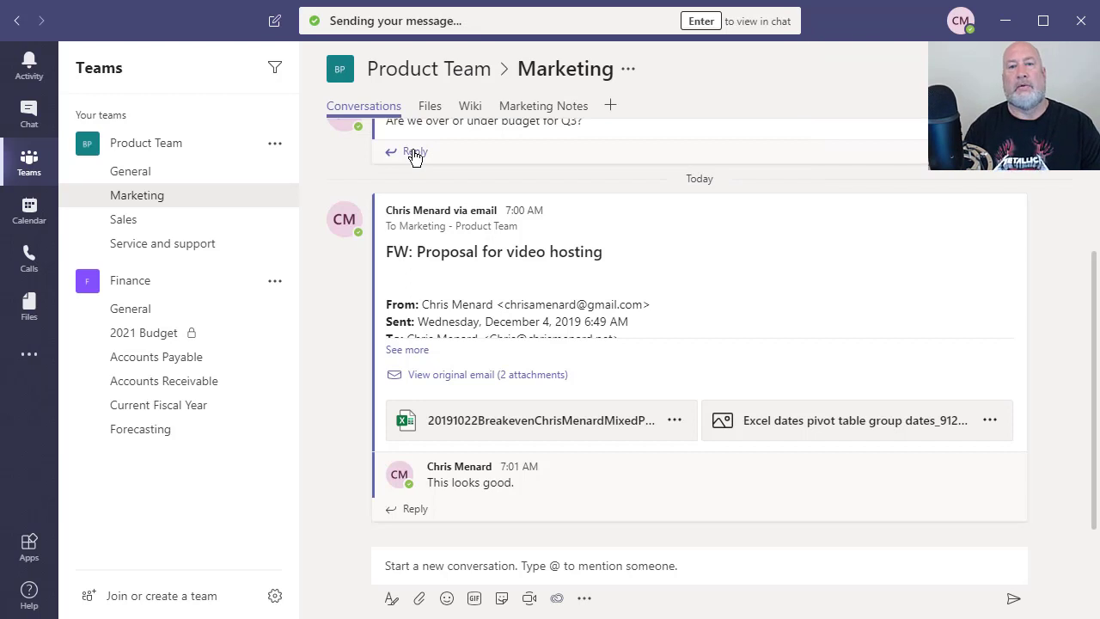
left_click(27, 117)
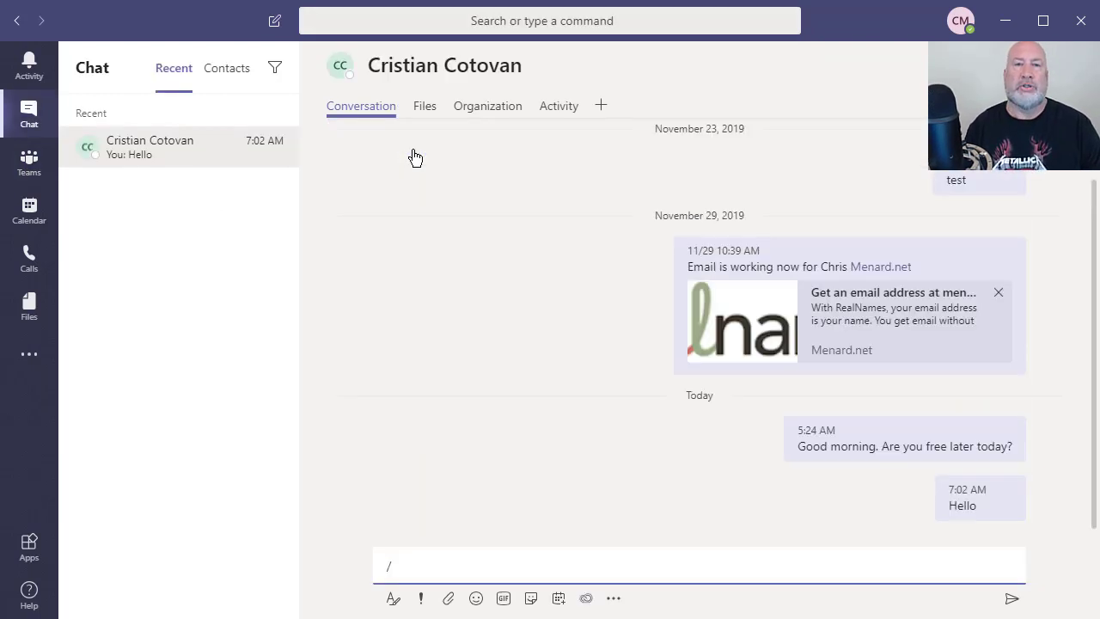